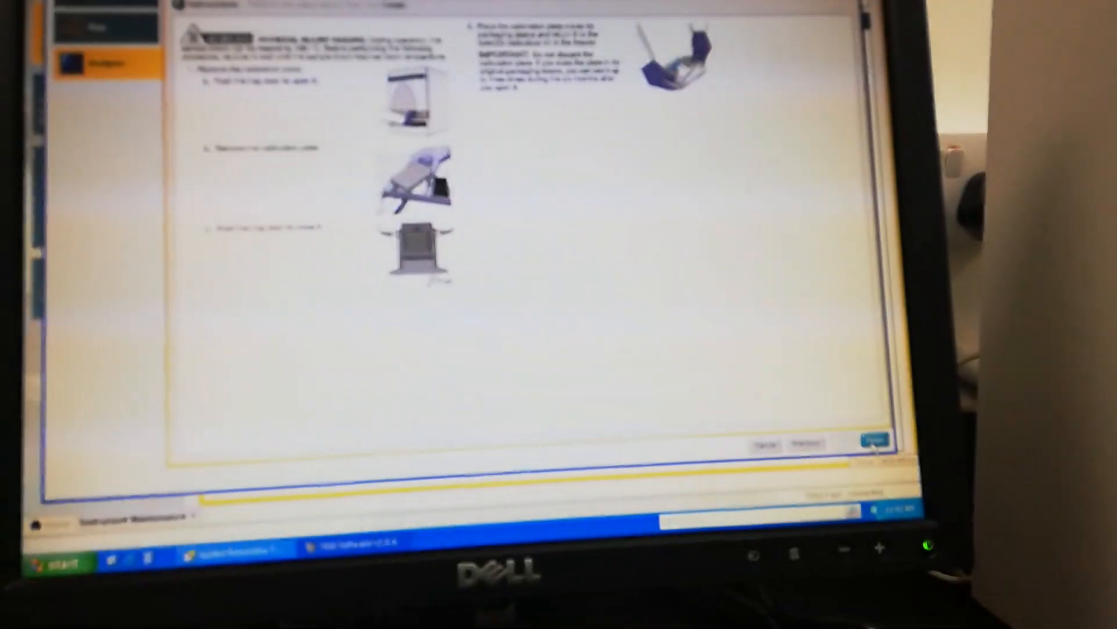
Finish the background calibration wizard, returning to Instrument Maintenance.
{"action": "left_click", "coordinate": [873, 440]}
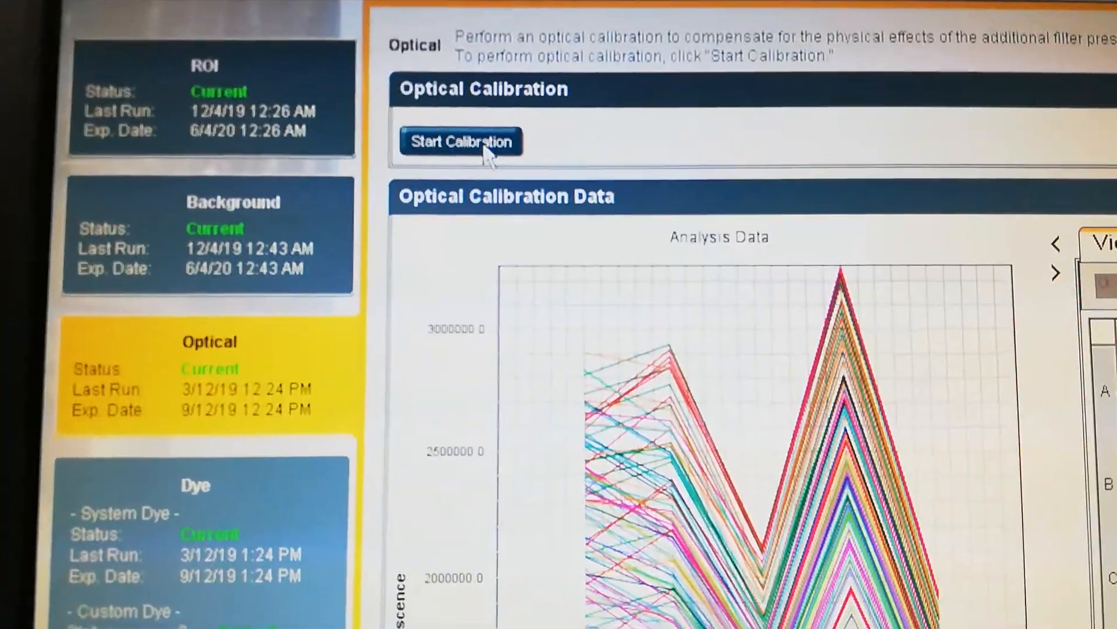
Start an optical calibration and step through plate preparation and loading to the Run page.
{"action": "left_click", "coordinate": [461, 141]}
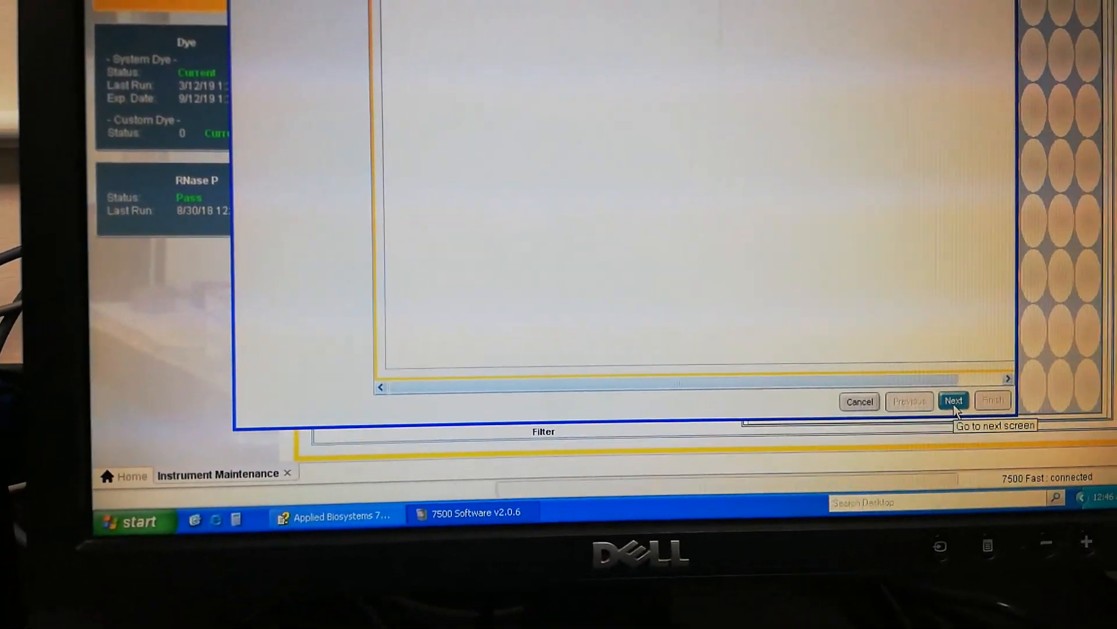
{"action": "left_click", "coordinate": [954, 400]}
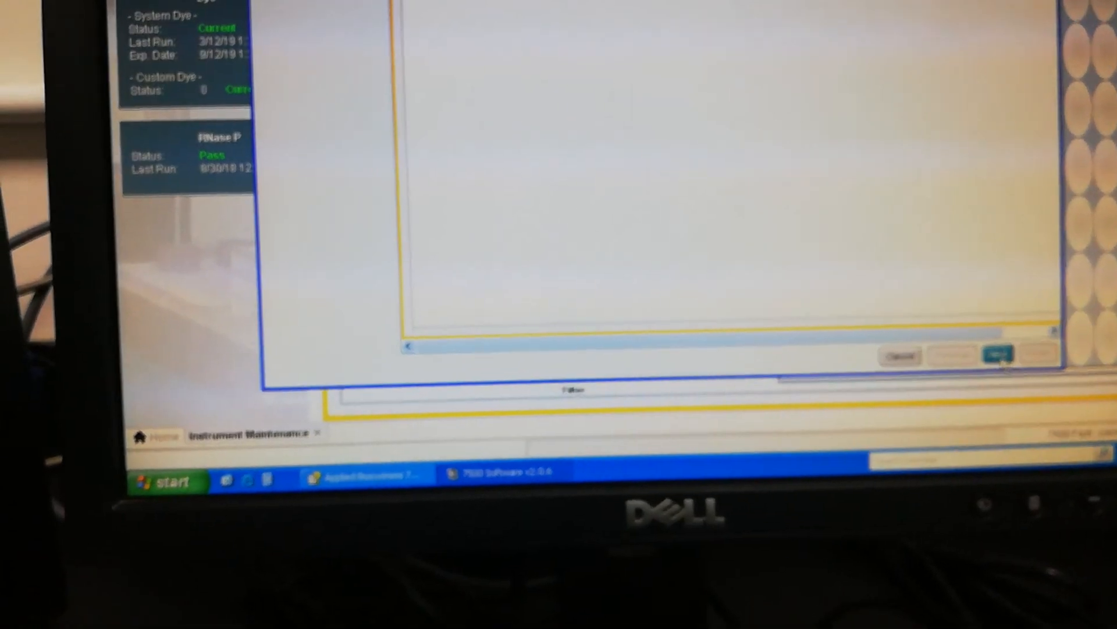
{"action": "left_click", "coordinate": [997, 354]}
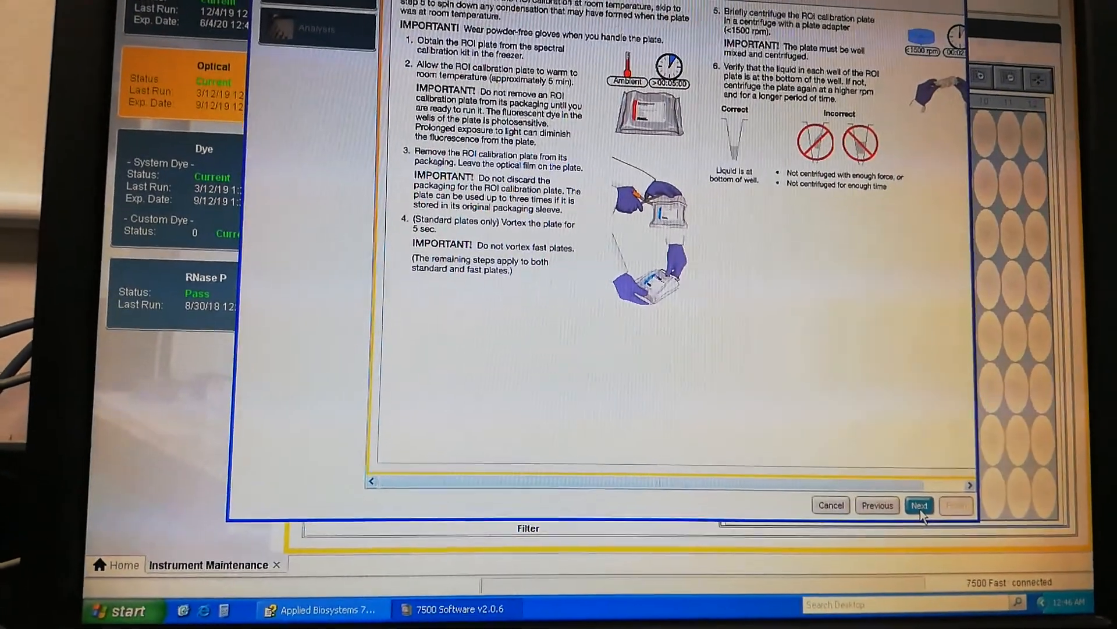
{"action": "left_click", "coordinate": [918, 505]}
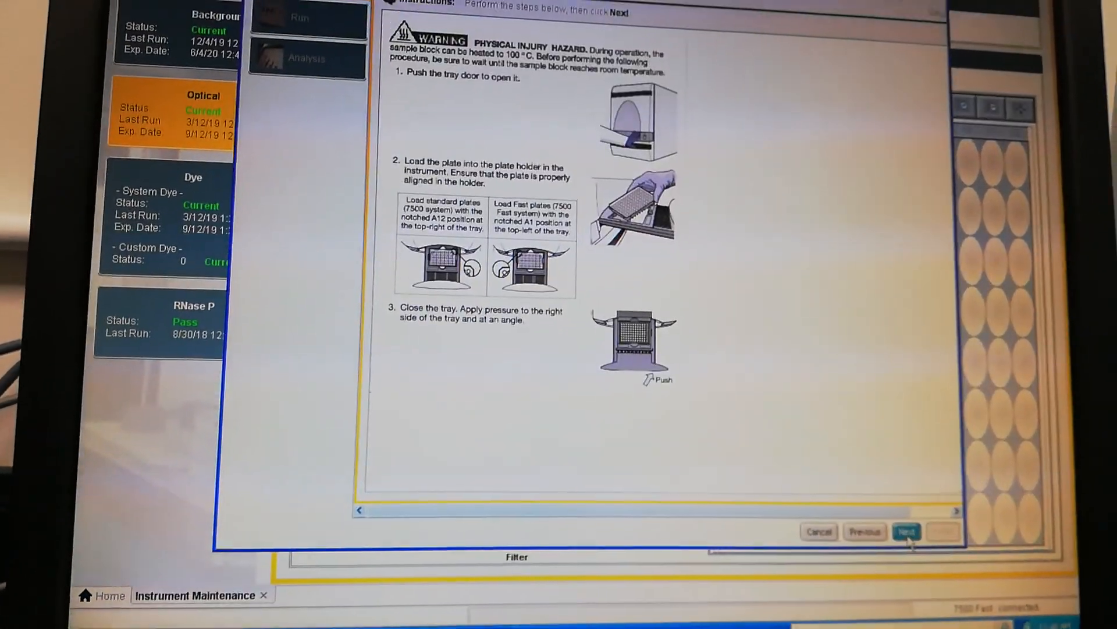
{"action": "left_click", "coordinate": [906, 532]}
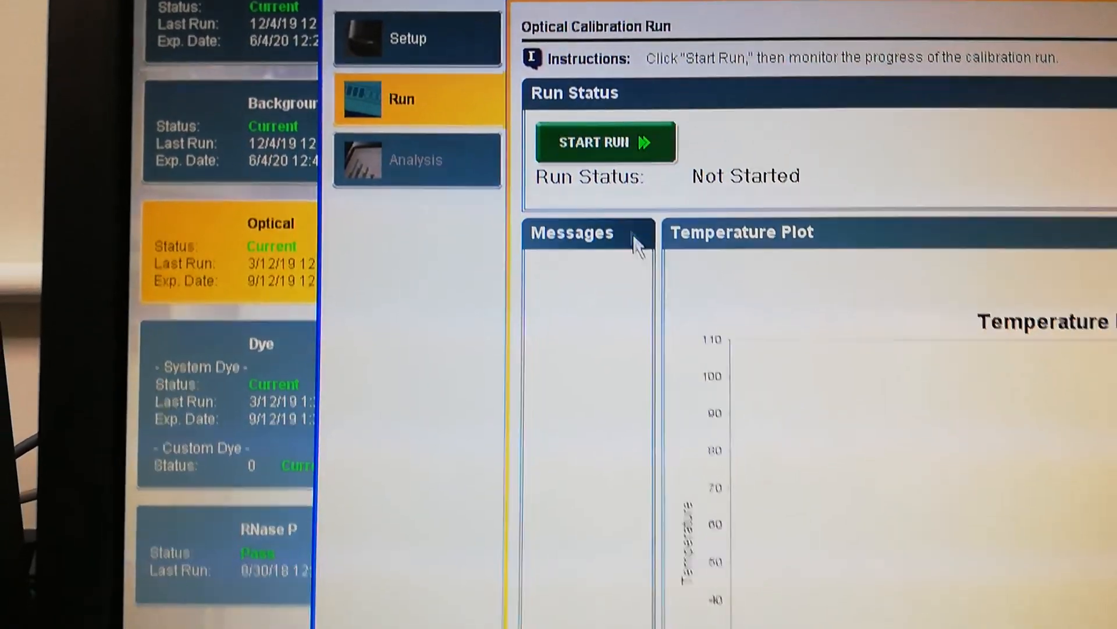
Start the optical calibration run and let it complete to the plate-removal instructions.
{"action": "left_click", "coordinate": [605, 142]}
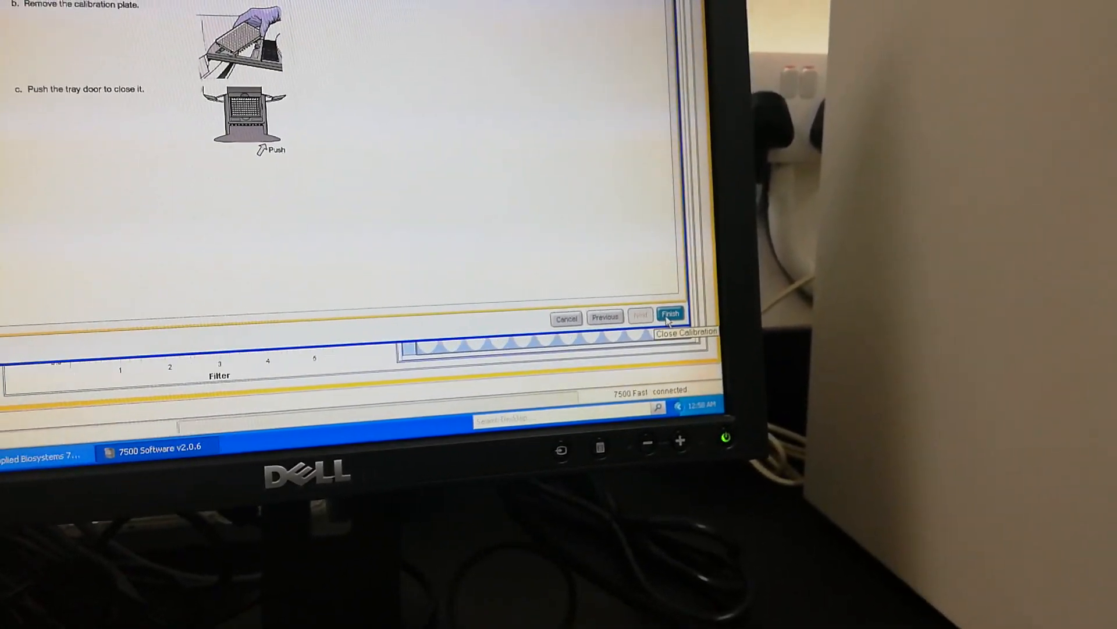
Finish the optical calibration, now current as of 12/4/19 12:57 AM.
{"action": "left_click", "coordinate": [670, 315]}
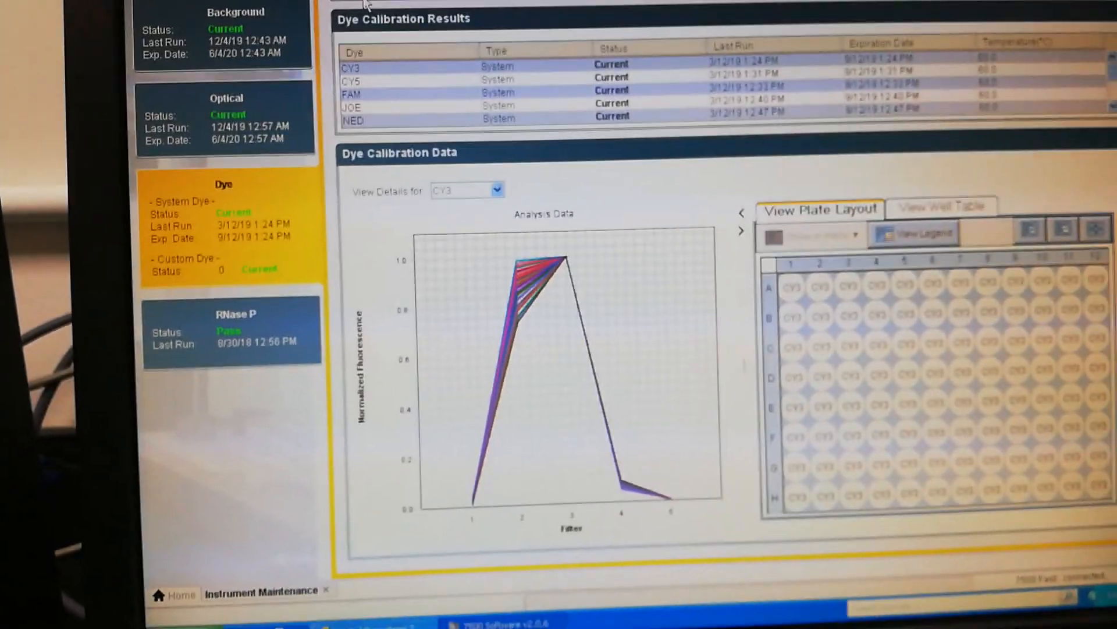
{"action": "scroll", "scroll_direction": "down", "scroll_amount": 3}
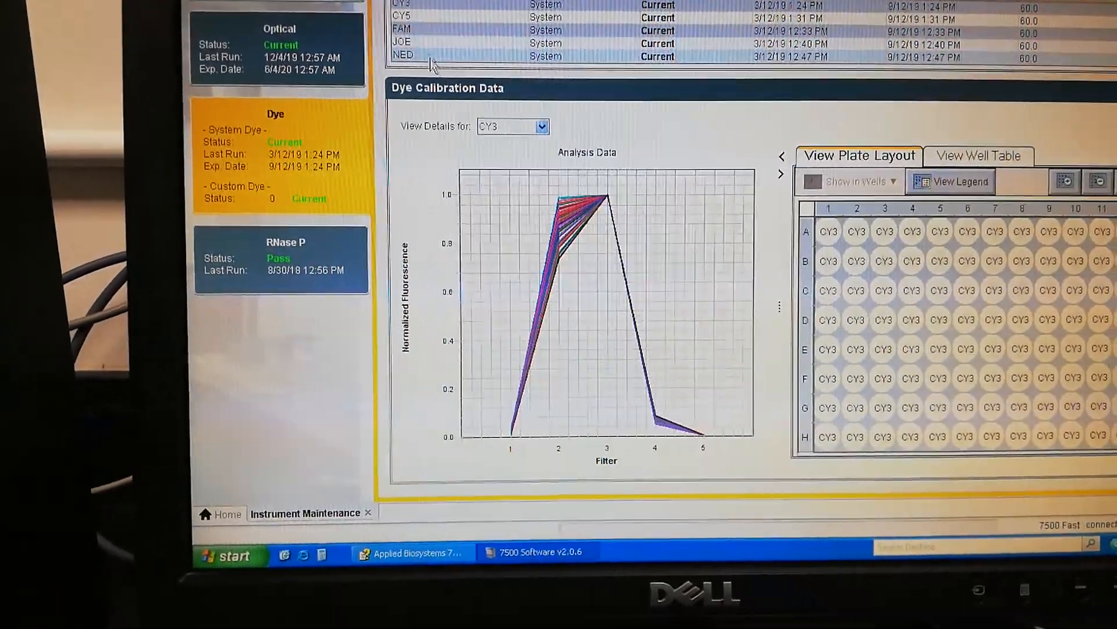
{"action": "left_click", "coordinate": [541, 126]}
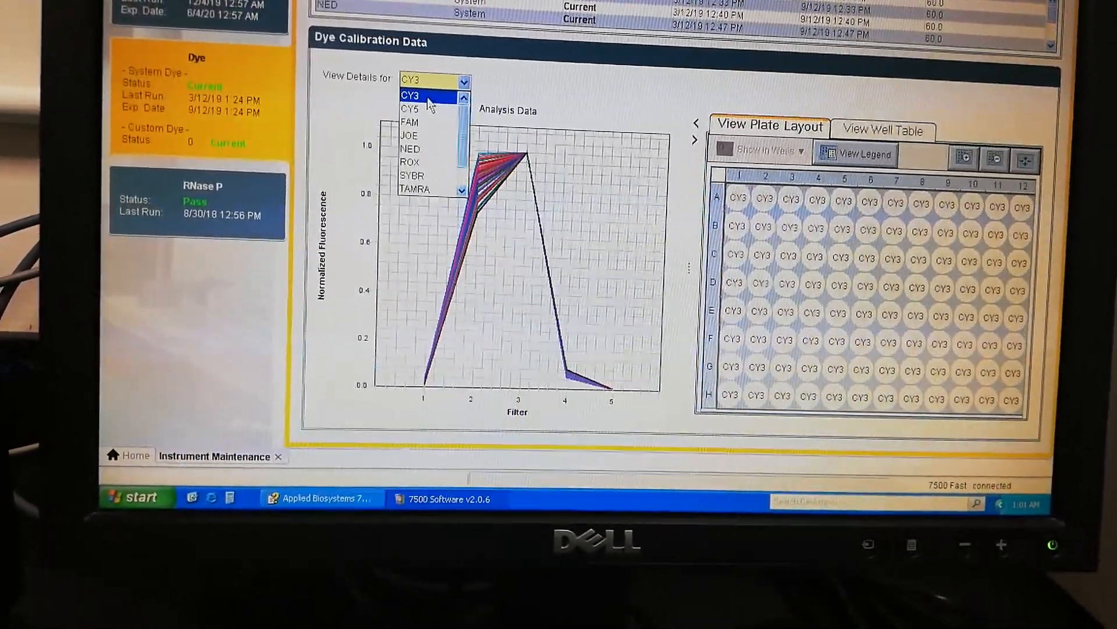
{"action": "left_click", "coordinate": [420, 94]}
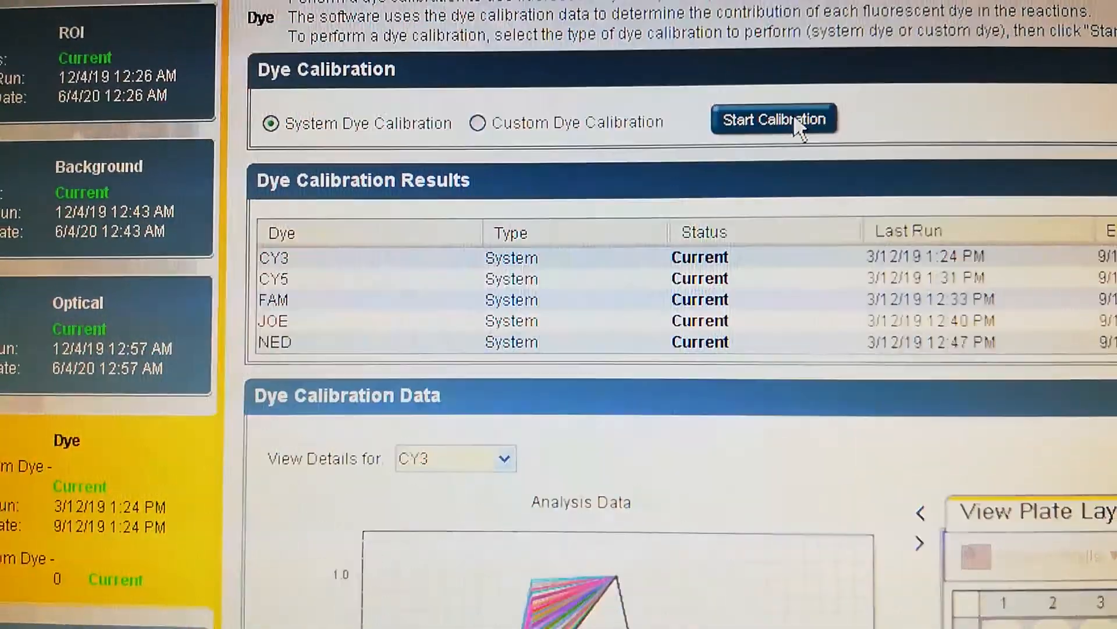
{"action": "scroll", "scroll_direction": "down", "scroll_amount": 3}
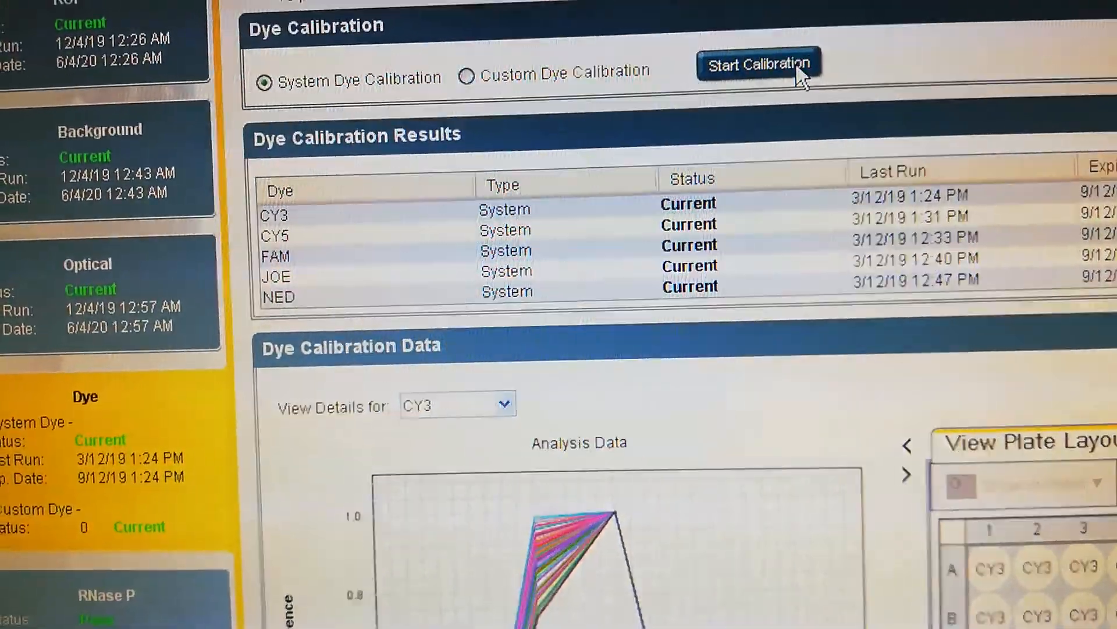
Start a new system dye calibration from the Dye calibration page.
{"action": "left_click", "coordinate": [758, 66]}
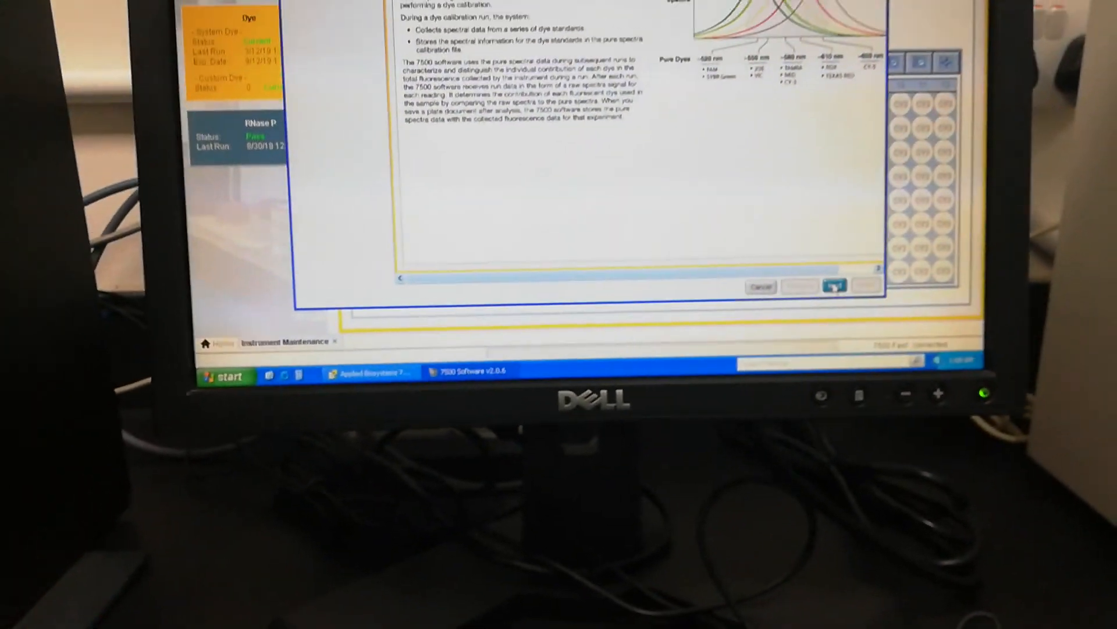
Choose CY3 as the dye to calibrate and continue past plate instructions to the Run page.
{"action": "left_click", "coordinate": [834, 285]}
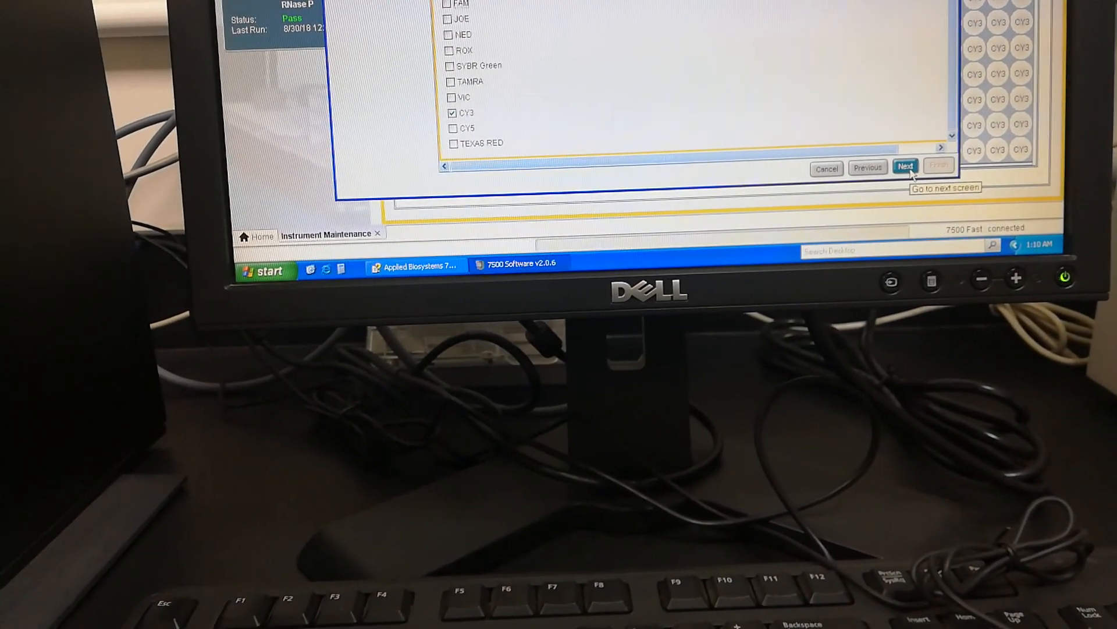
{"action": "left_click", "coordinate": [905, 166]}
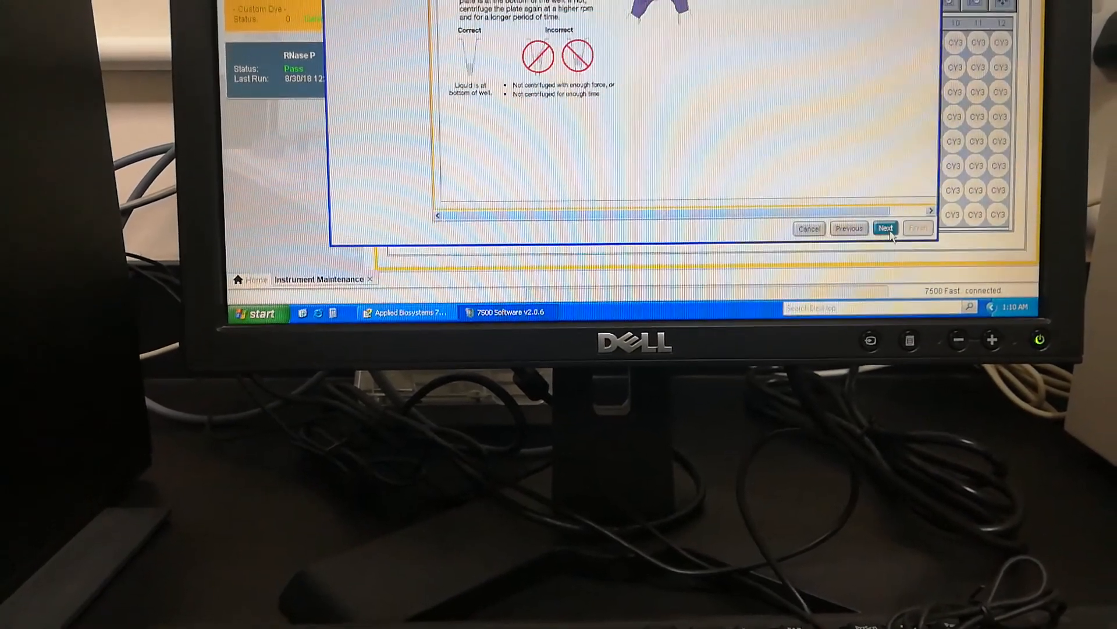
{"action": "left_click", "coordinate": [884, 228]}
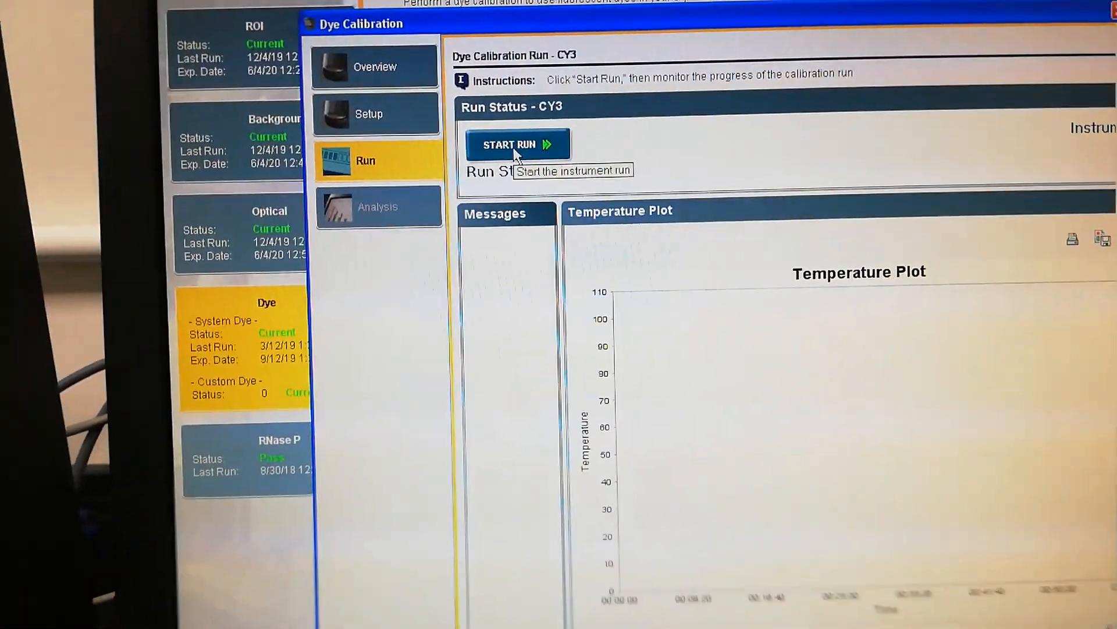
Run the CY3 dye calibration and accept its Passed analysis results.
{"action": "left_click", "coordinate": [517, 144]}
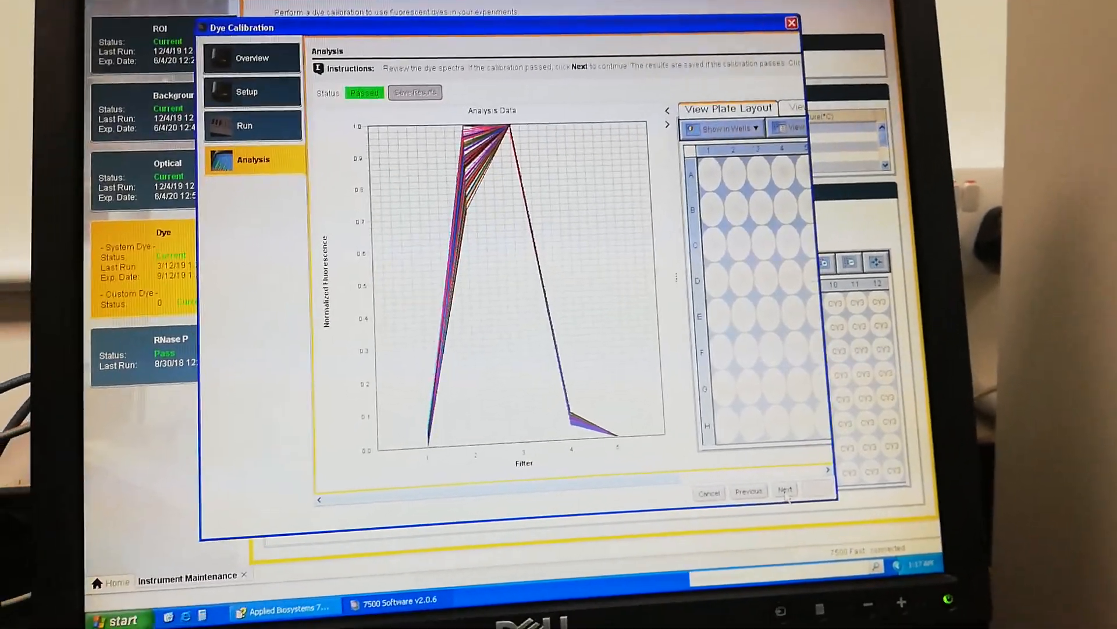
{"action": "left_click", "coordinate": [785, 489]}
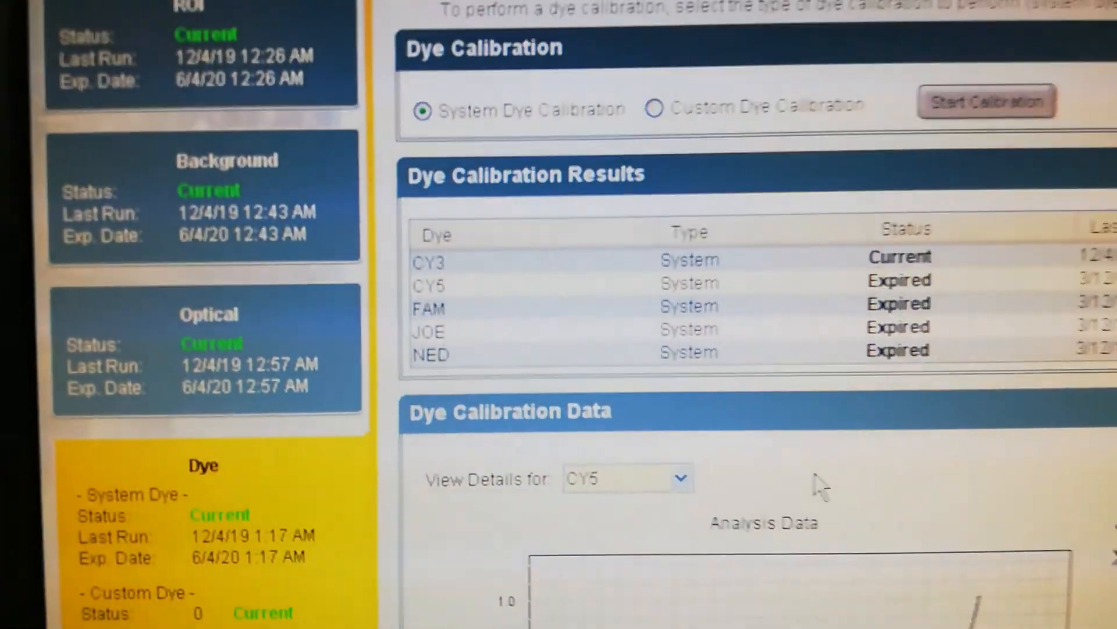
{"action": "scroll", "scroll_direction": "down", "scroll_amount": 3}
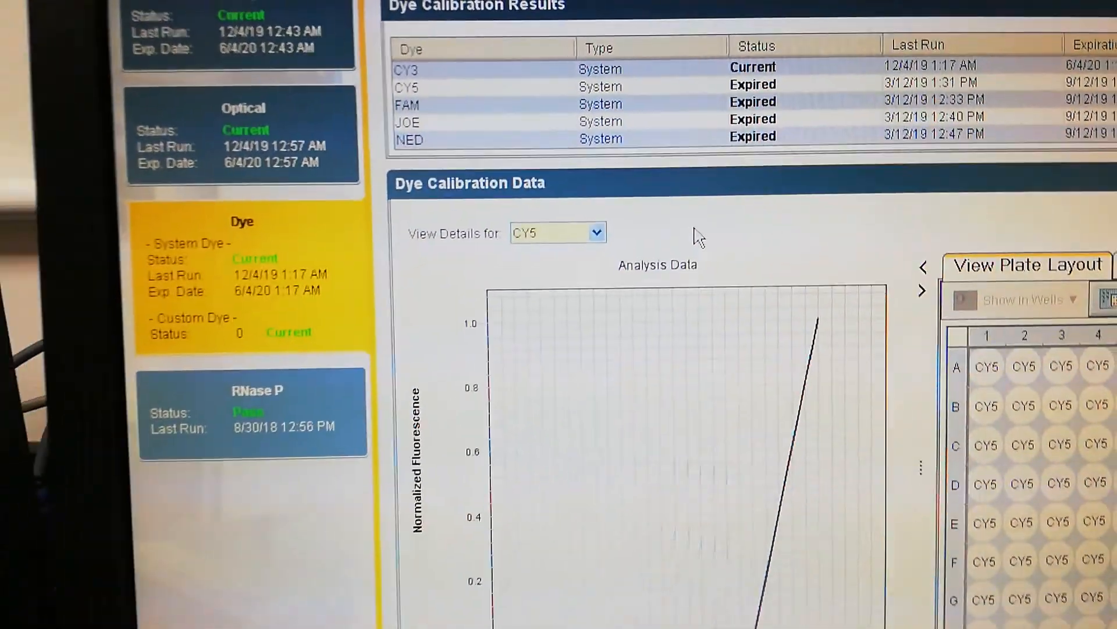
{"action": "scroll", "scroll_direction": "down", "scroll_amount": 3}
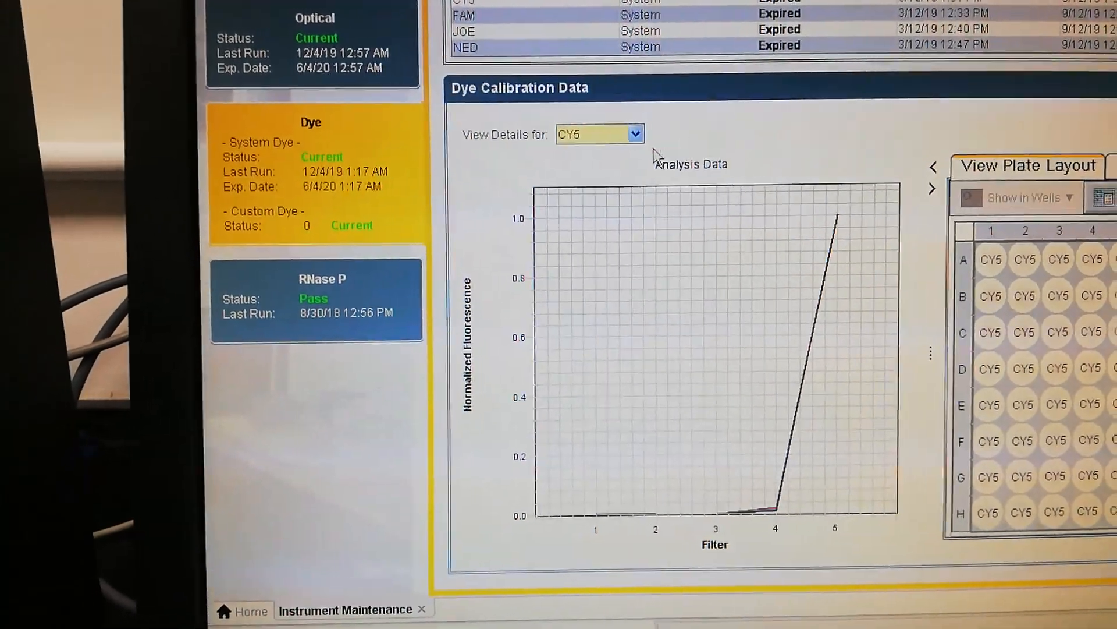
{"action": "left_click", "coordinate": [633, 133]}
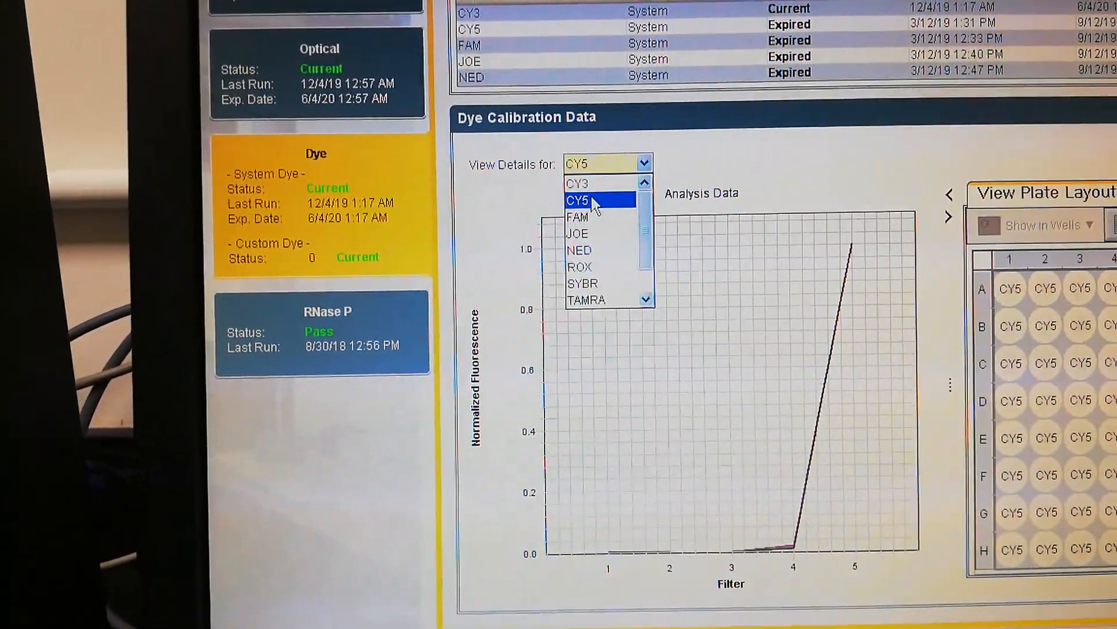
{"action": "left_click", "coordinate": [580, 200]}
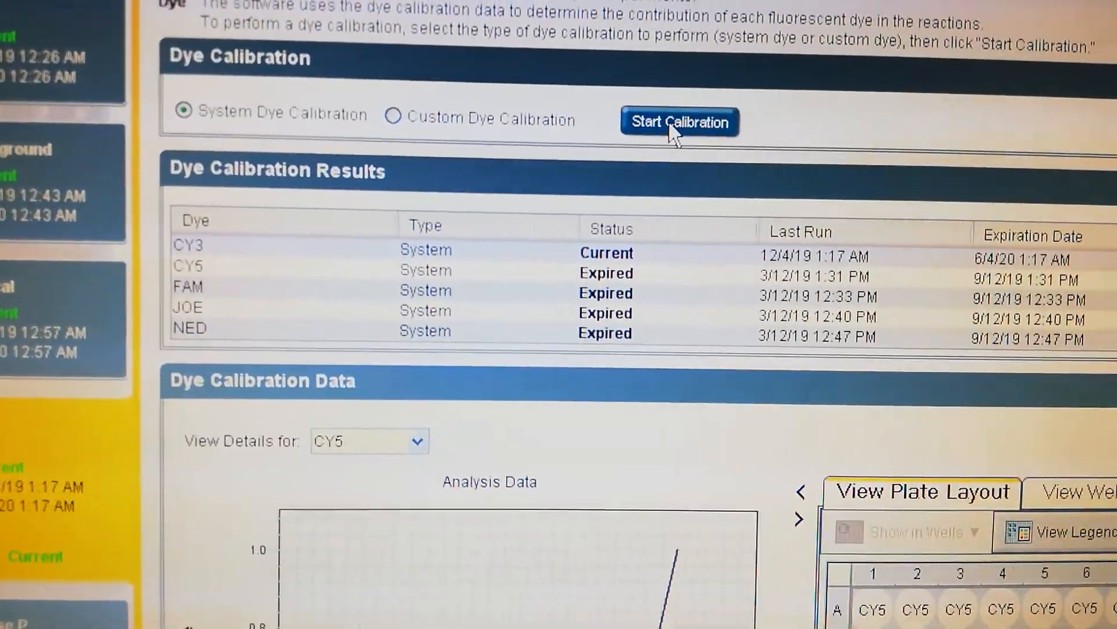
Start a system dye calibration with CY5 selected and advance to its Run page.
{"action": "left_click", "coordinate": [678, 121]}
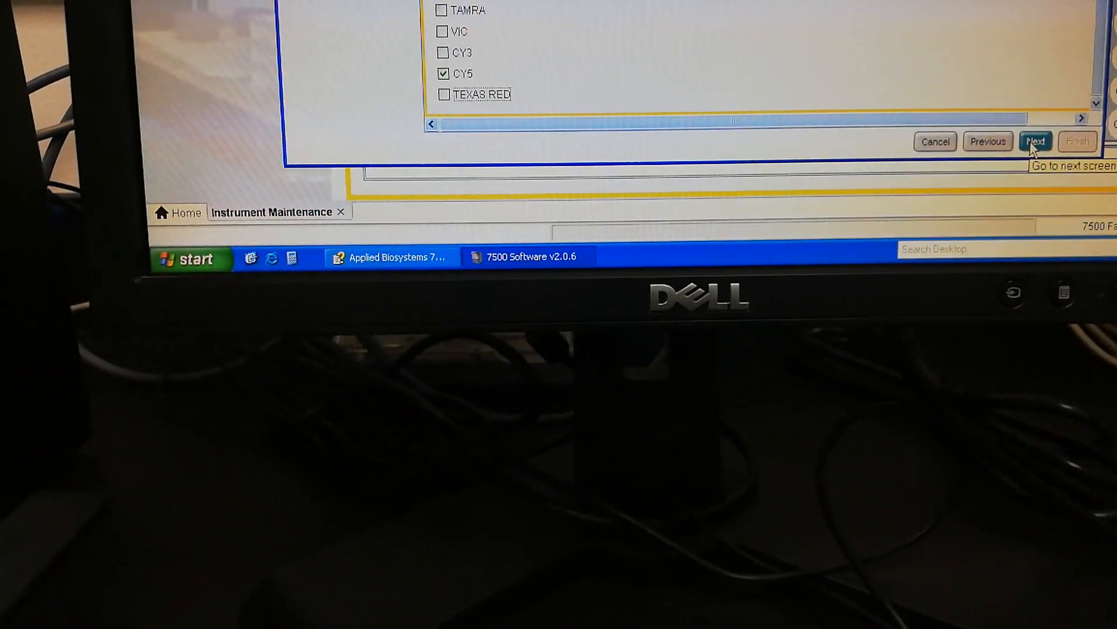
{"action": "left_click", "coordinate": [1036, 141]}
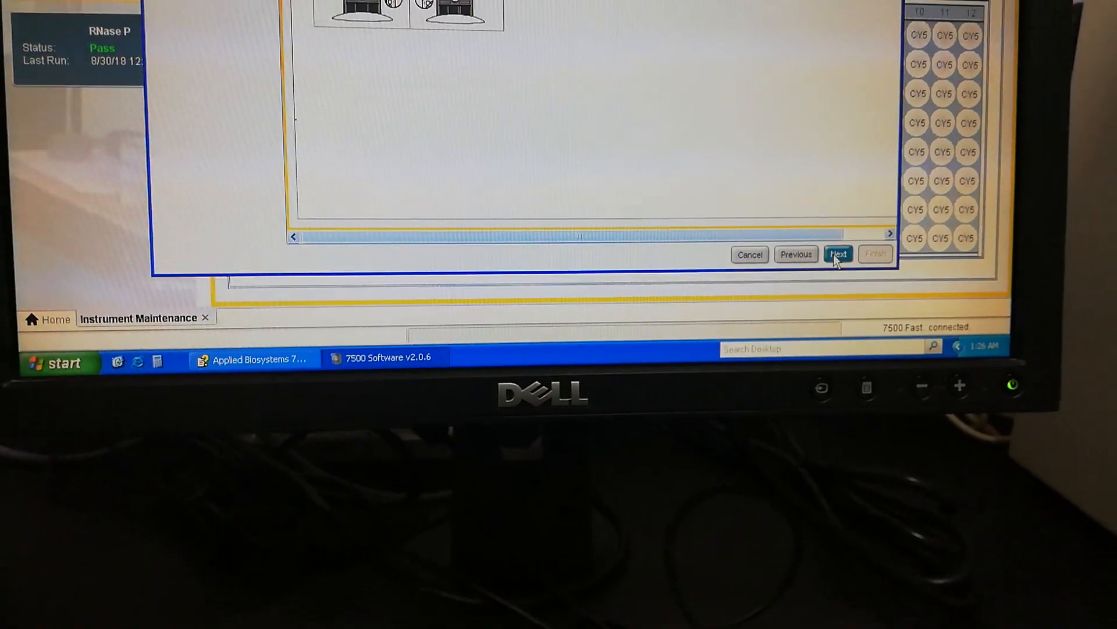
{"action": "left_click", "coordinate": [839, 254]}
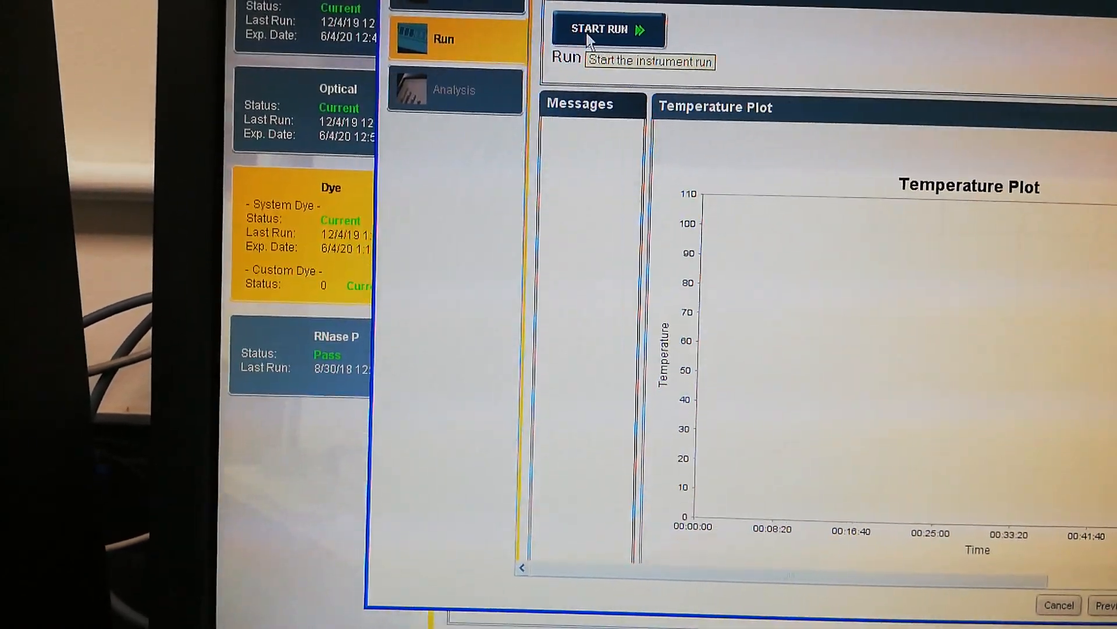
Start the CY5 calibration run and let data collection and analysis complete.
{"action": "left_click", "coordinate": [598, 28]}
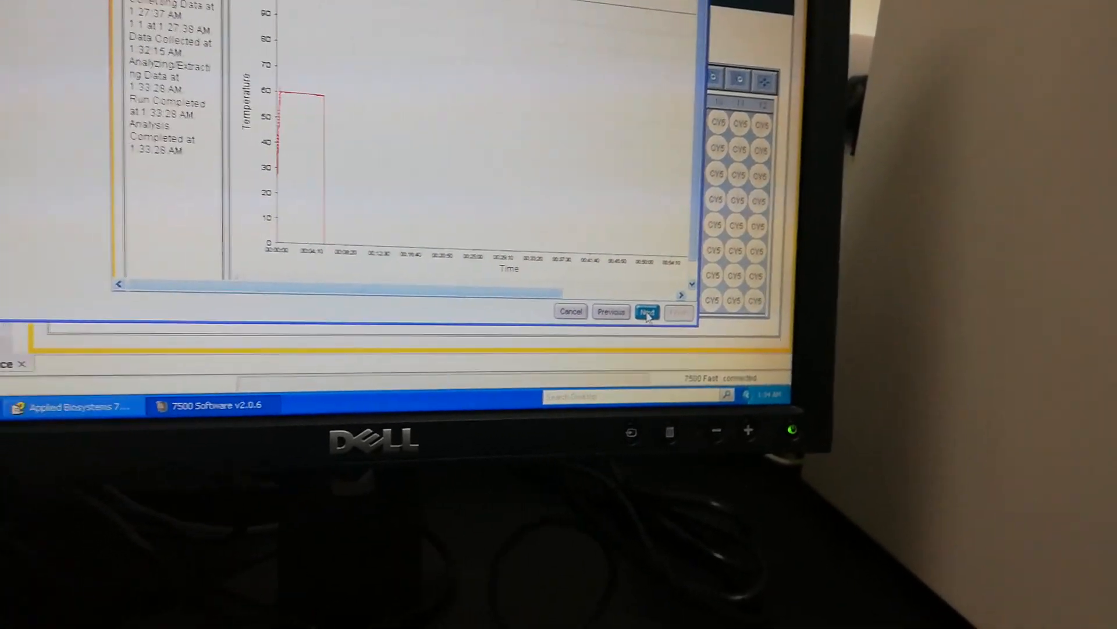
Review and accept the CY5 analysis results, then finish calibrating CY5.
{"action": "left_click", "coordinate": [646, 312]}
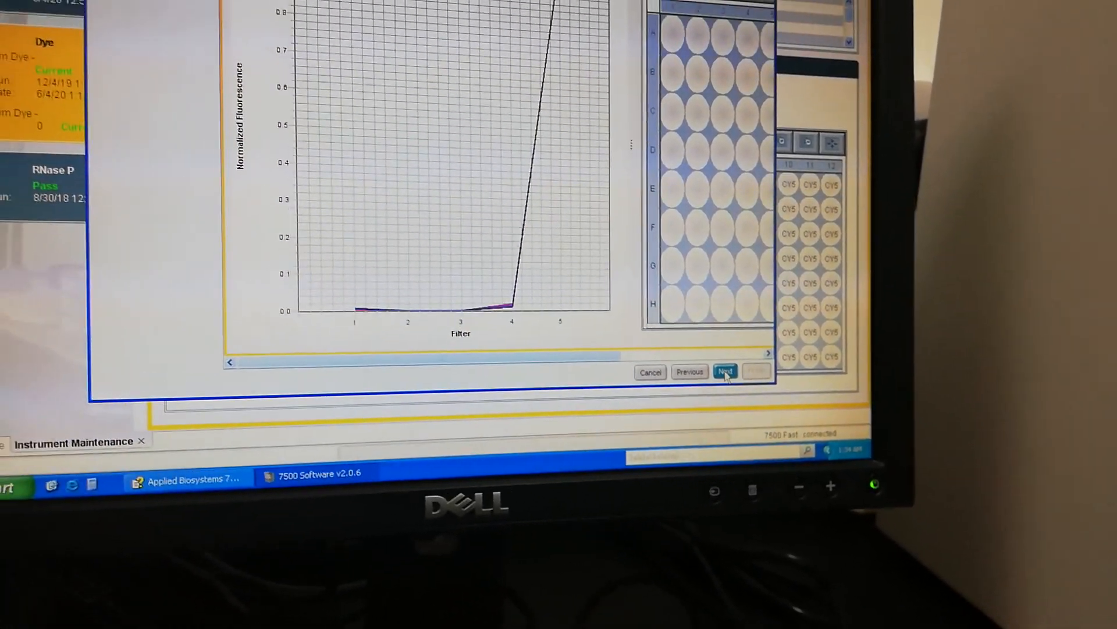
{"action": "left_click", "coordinate": [725, 372]}
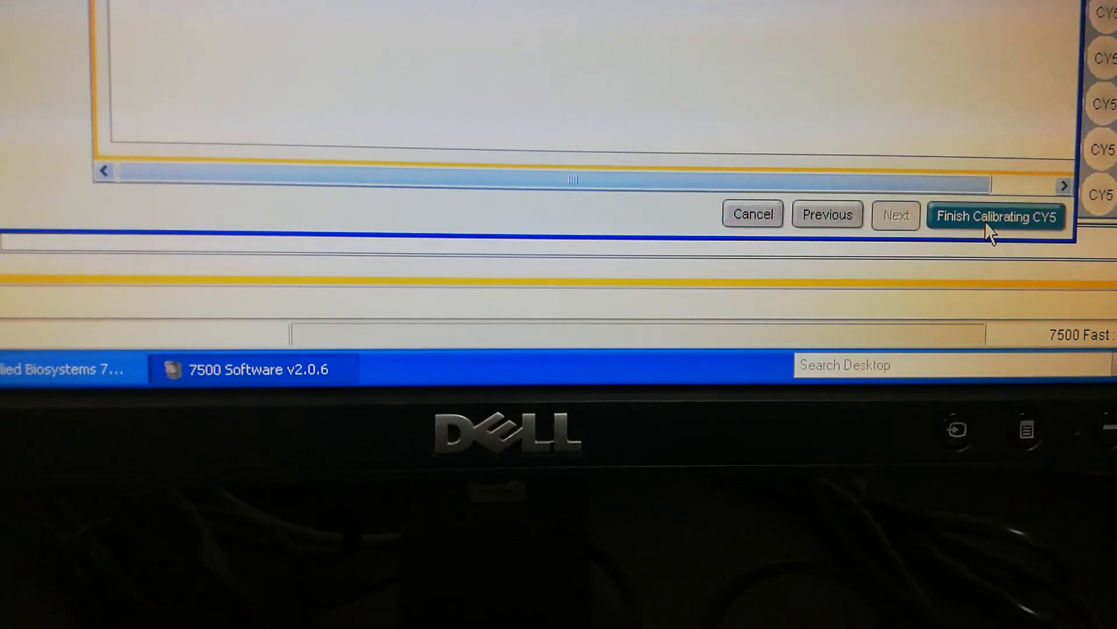
{"action": "left_click", "coordinate": [995, 216]}
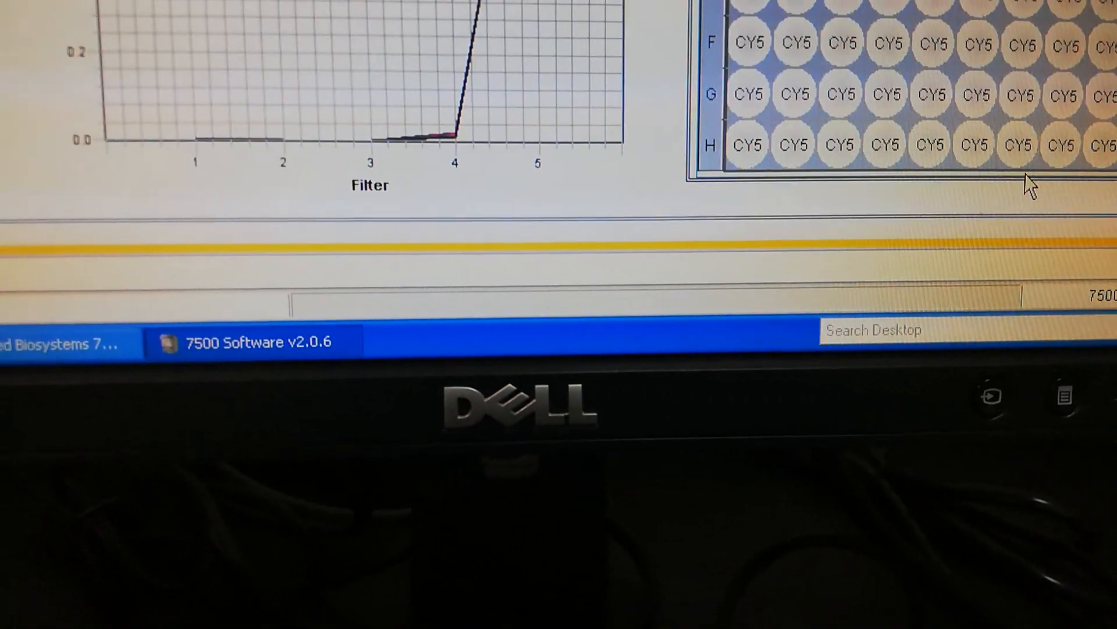